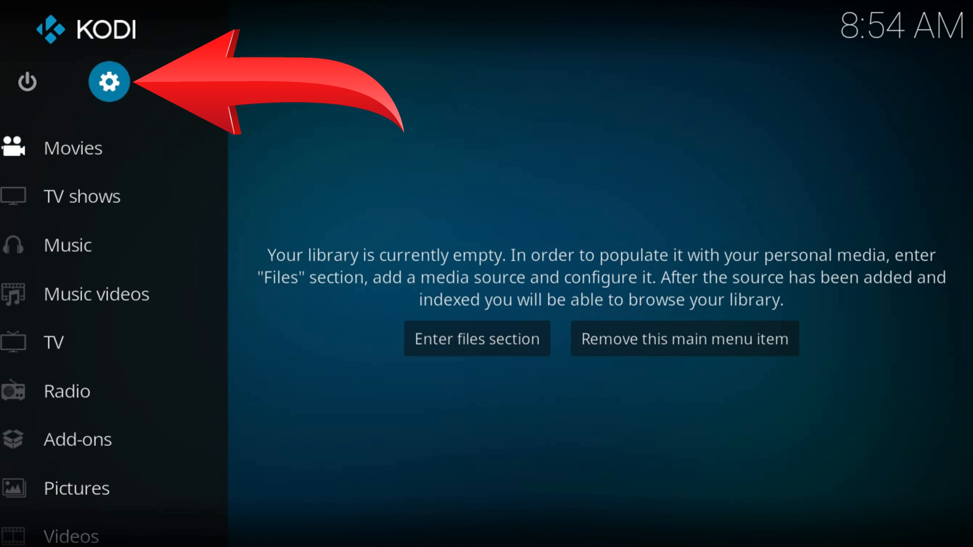
Open Kodi's File manager from the System settings gear.
left_click(110, 81)
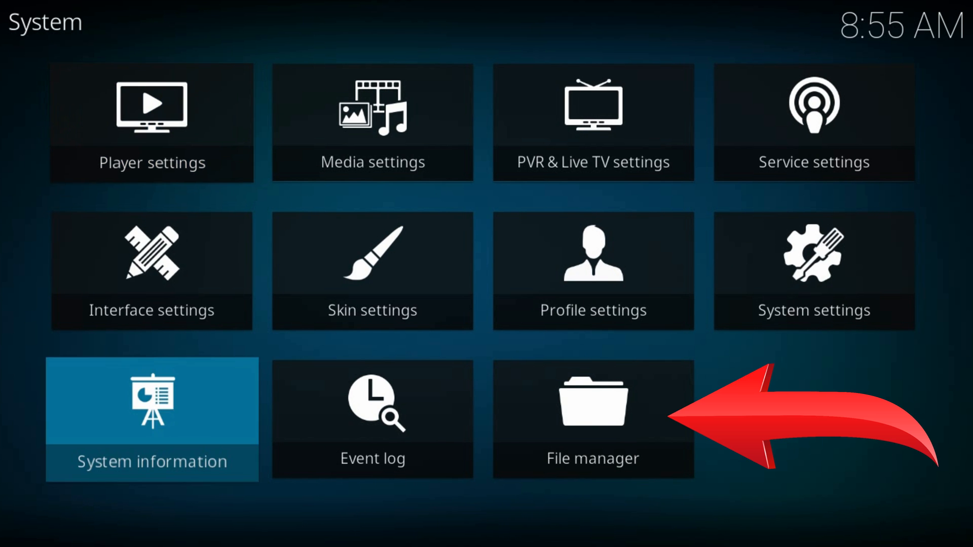
left_click(591, 419)
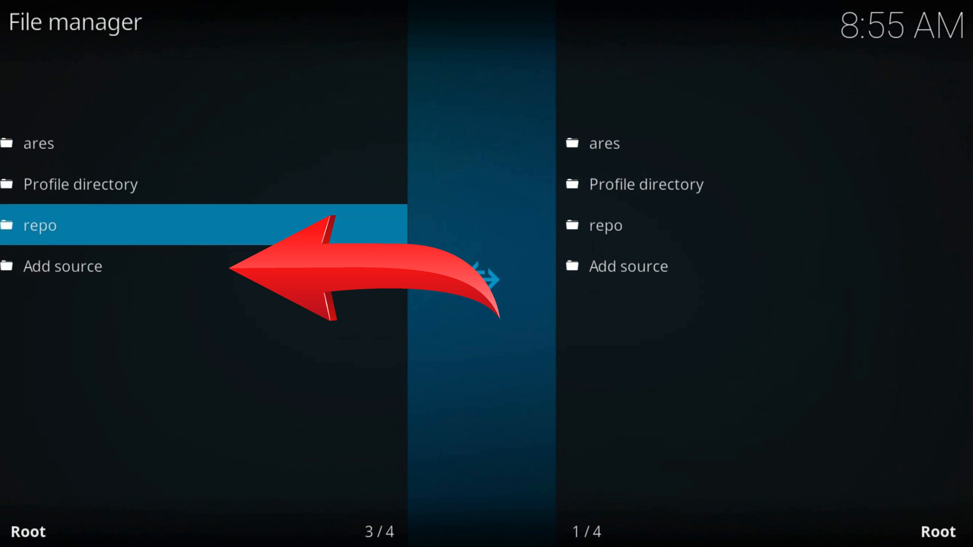
key("Down")
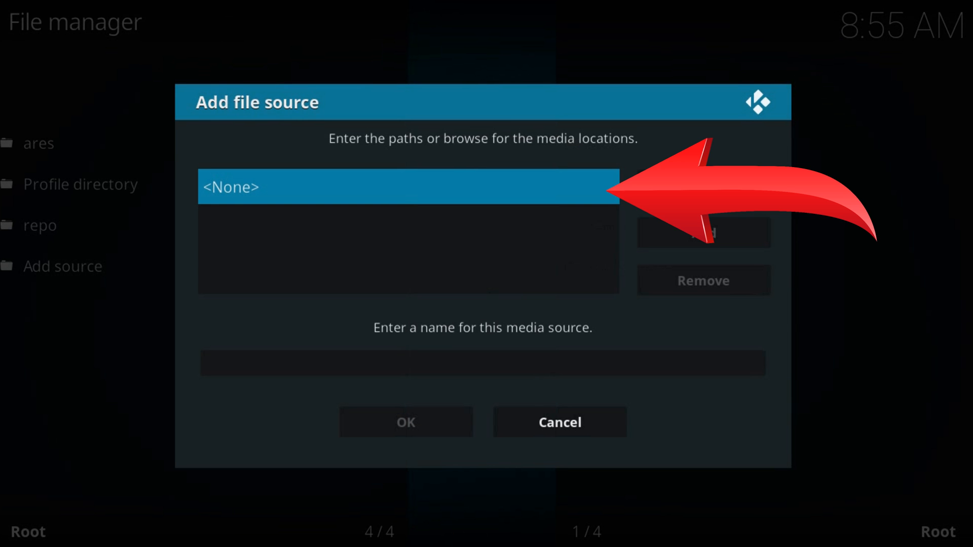
left_click(408, 187)
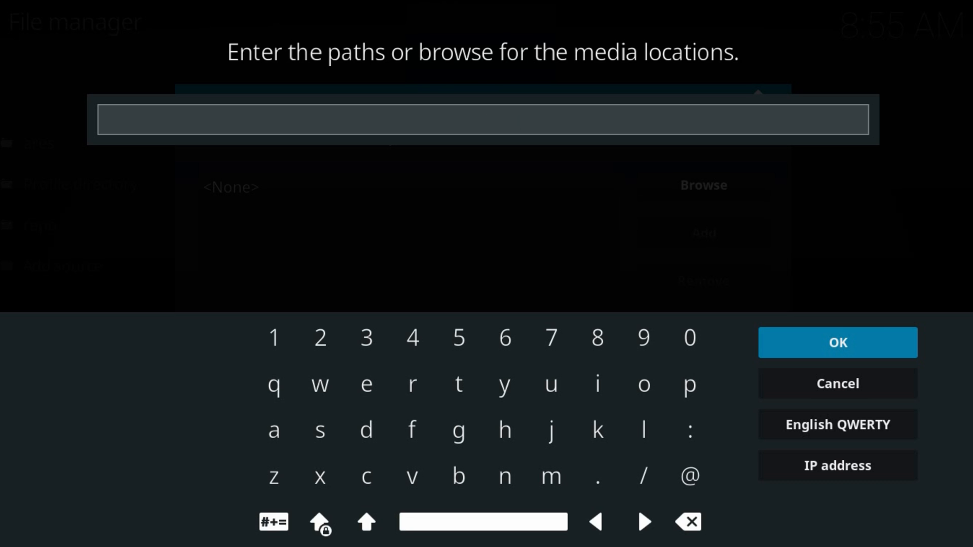
type("http://jesusboxrepo.xyz/repo")
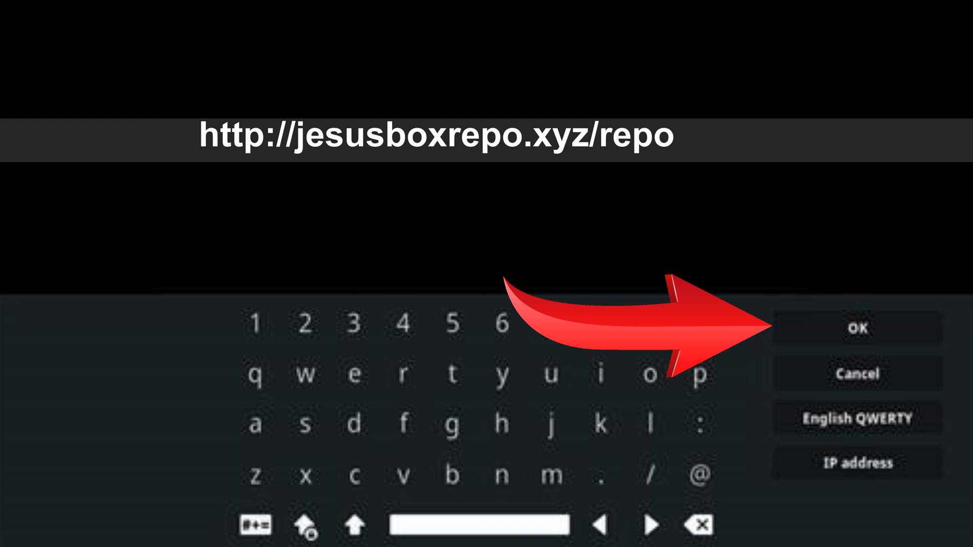
left_click(858, 328)
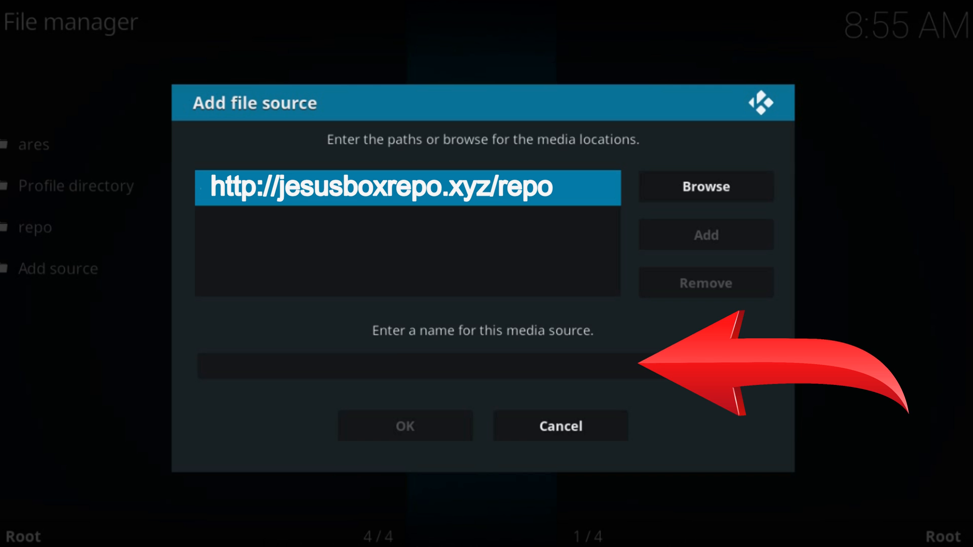
type("jesusbox")
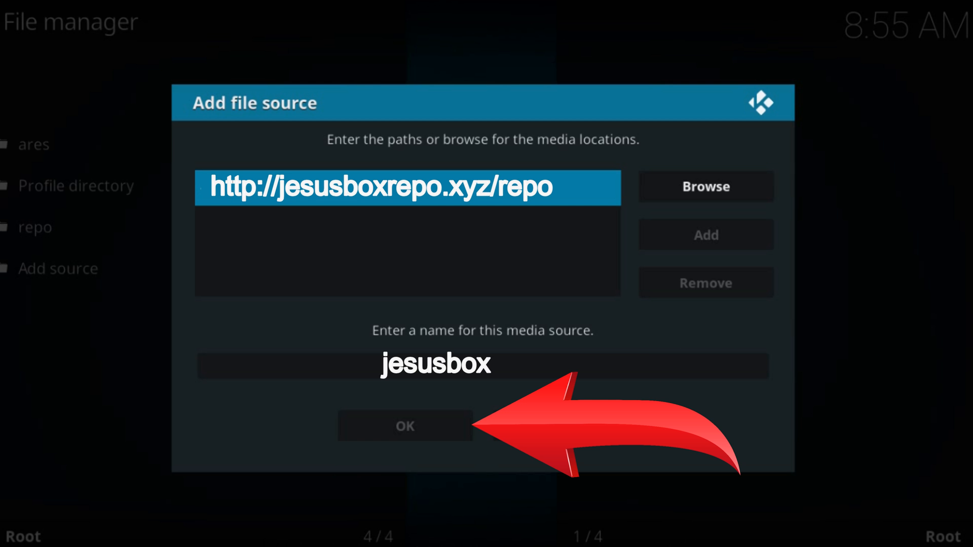
left_click(405, 426)
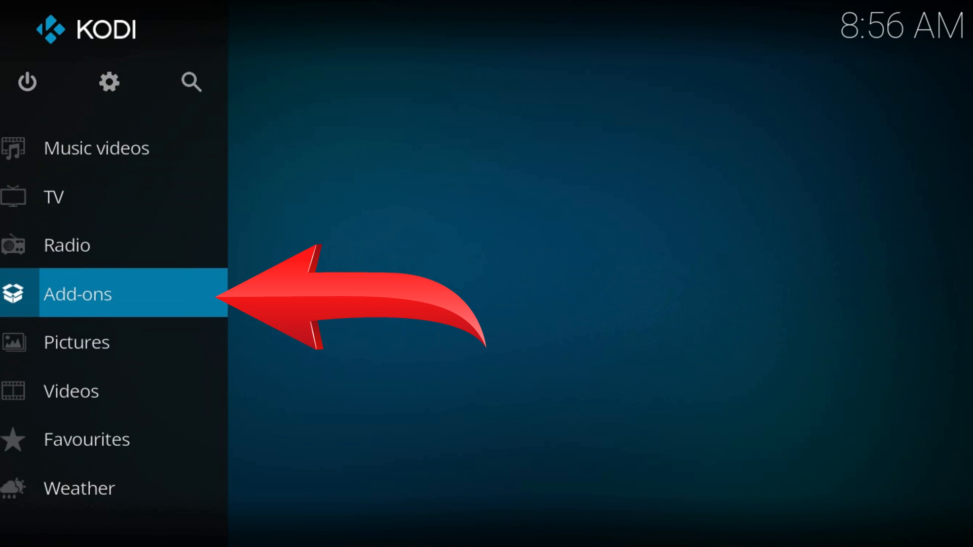
Enter the add-on browser from the Add-ons section via the open-box icon.
left_click(77, 293)
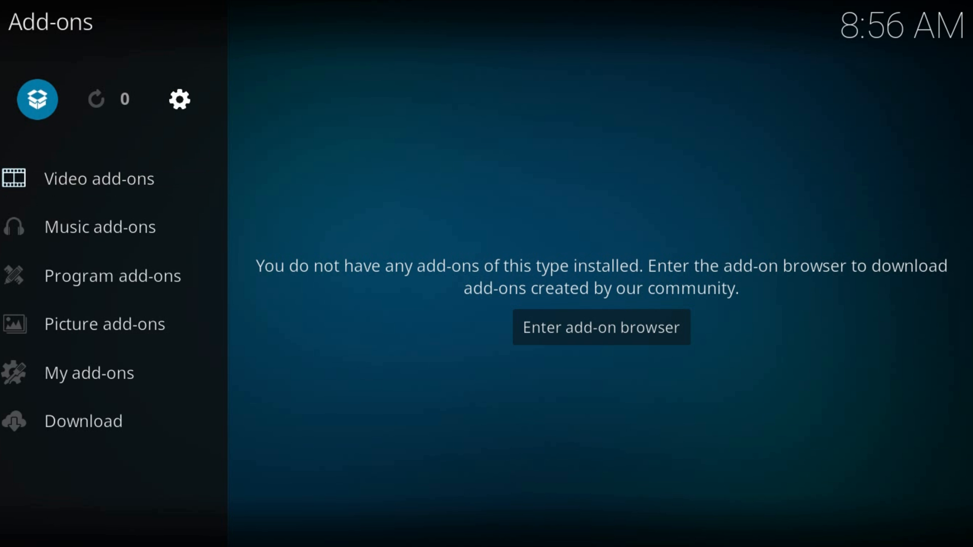
left_click(600, 327)
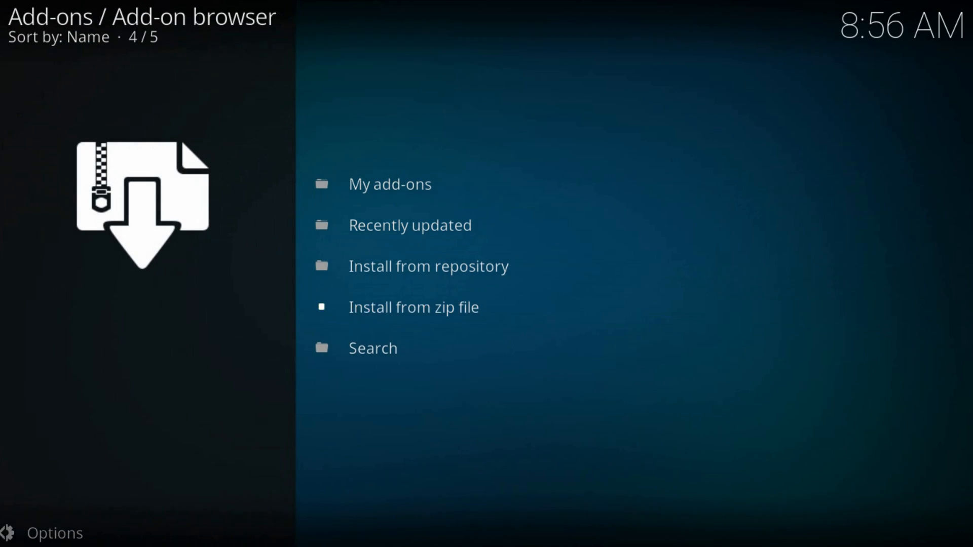
left_click(414, 306)
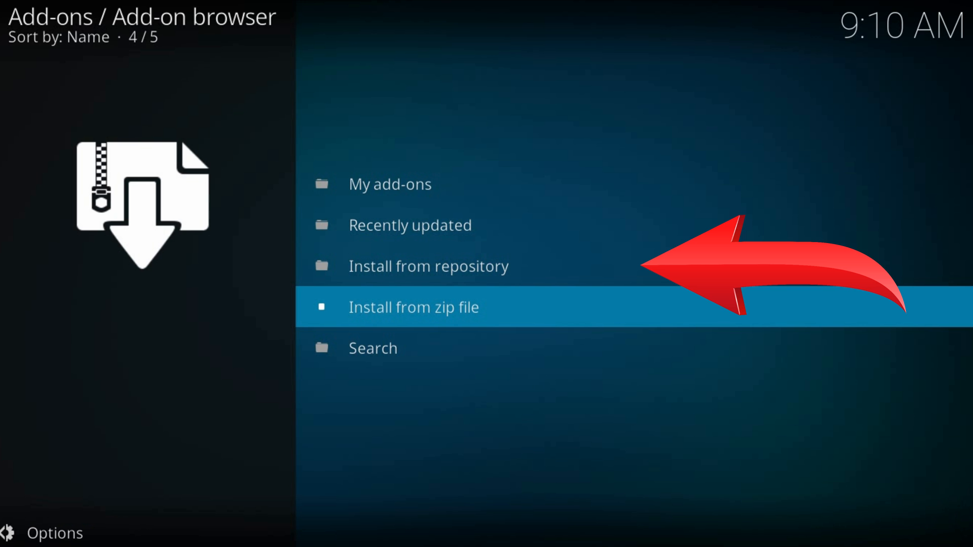
Browse Install from repository to Jesusbox Repository's Video add-ons list.
key("Up")
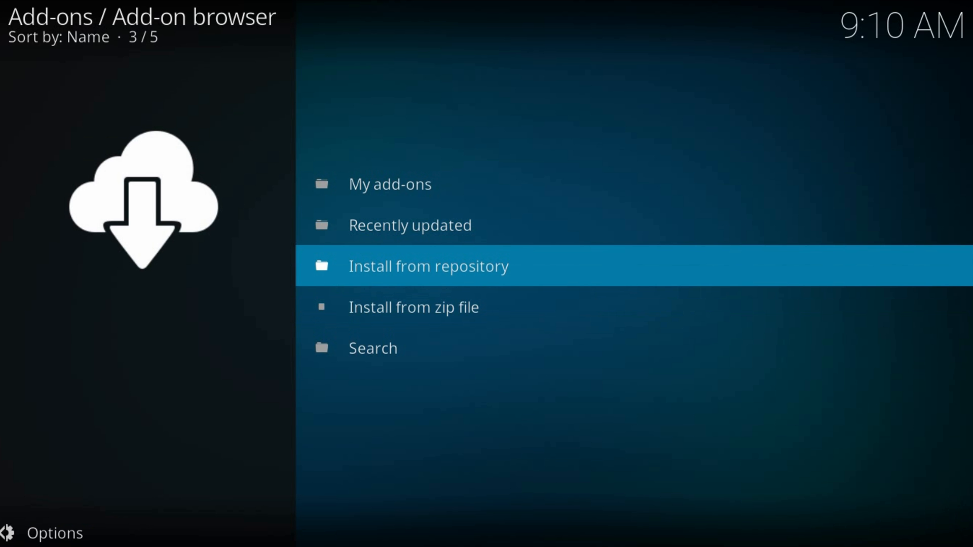
left_click(428, 265)
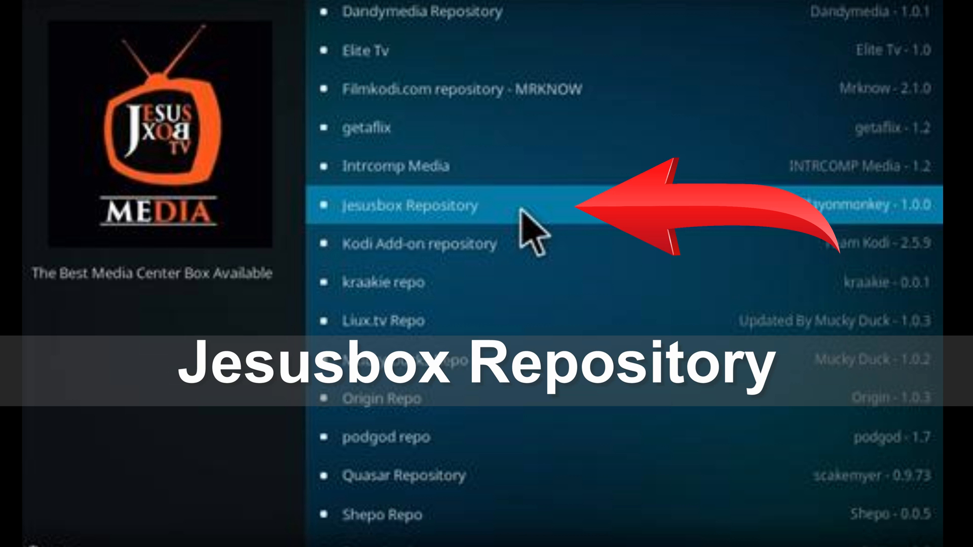
left_click(407, 205)
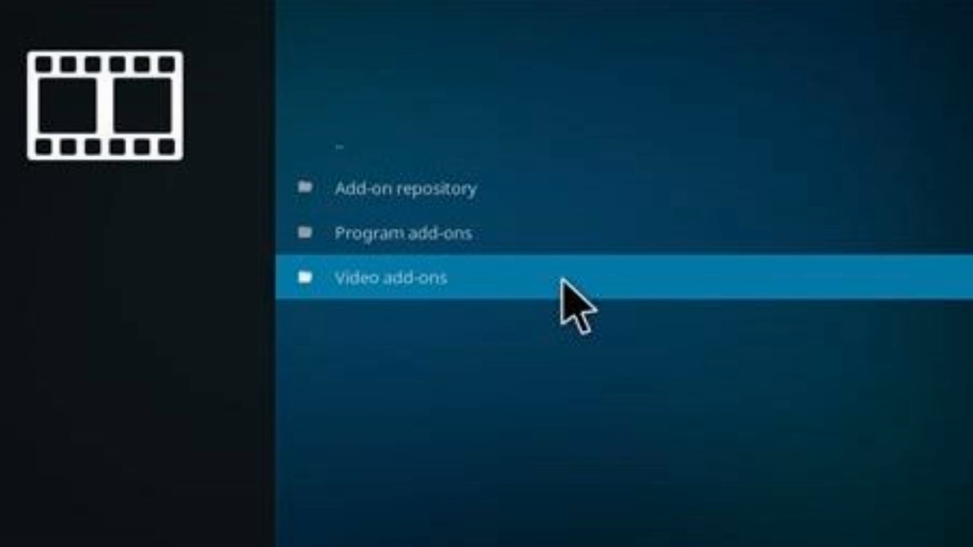
left_click(392, 275)
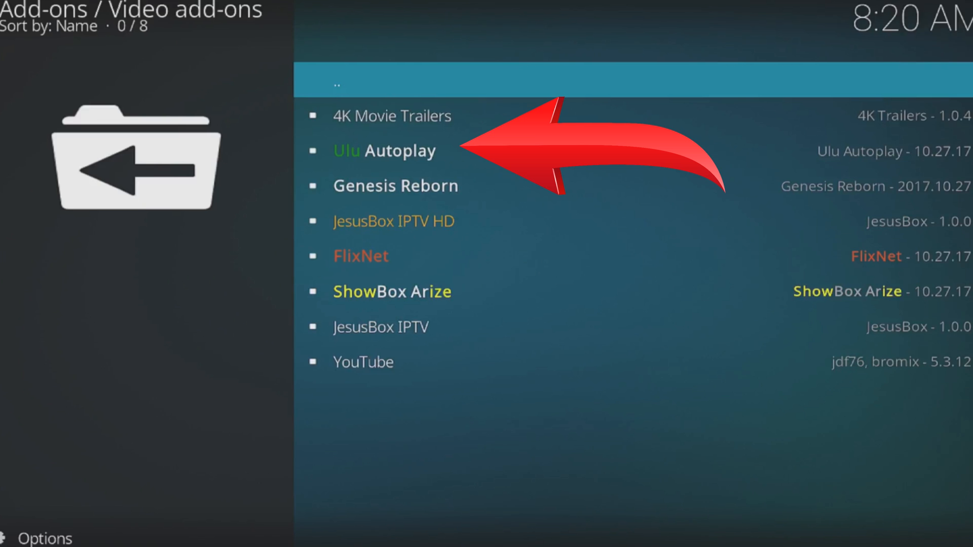
Open Ulu Autoplay's details page and install the add-on.
left_click(385, 150)
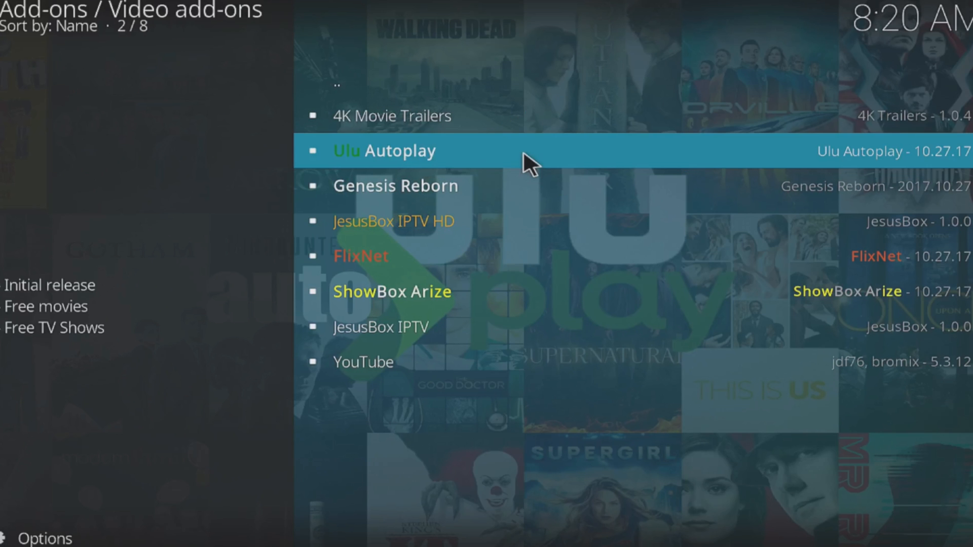
left_click(385, 150)
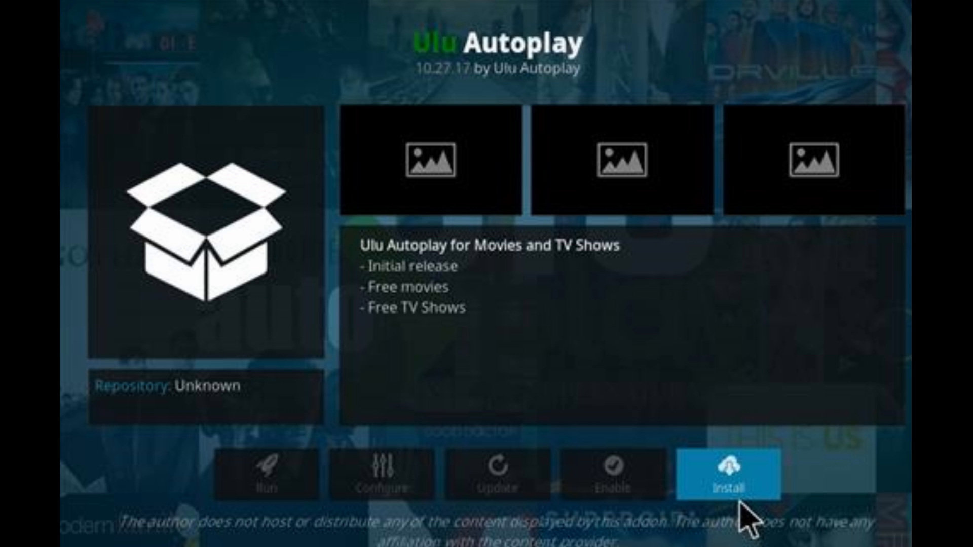
left_click(729, 472)
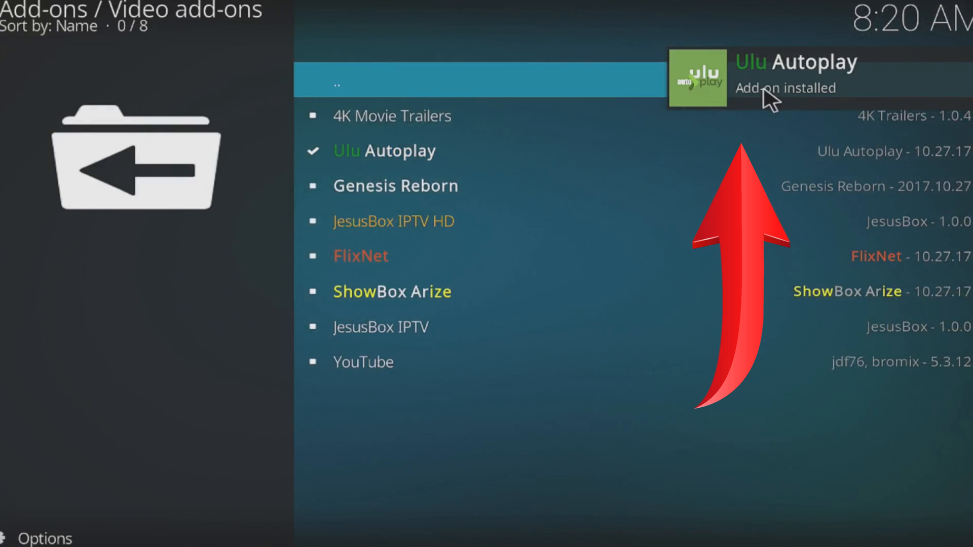